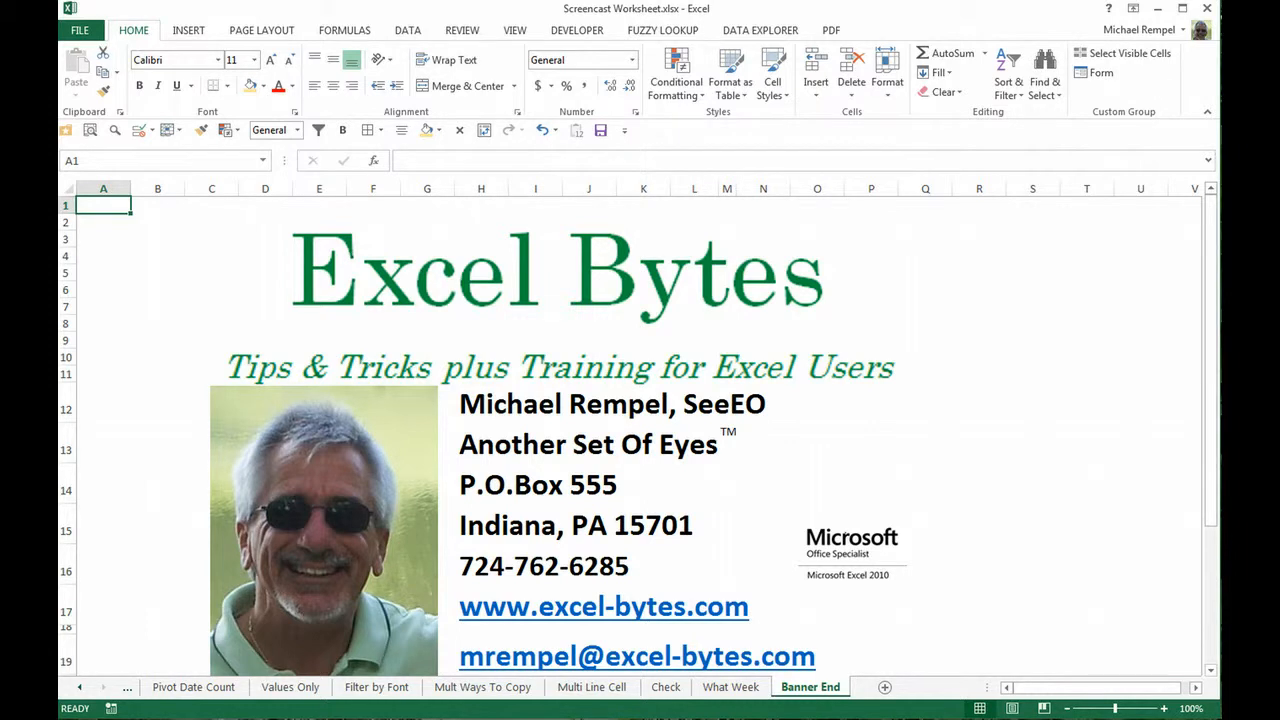
Go to the What Week sheet with the Employee, Start Date and Week # table.
{"action": "left_click", "coordinate": [731, 687]}
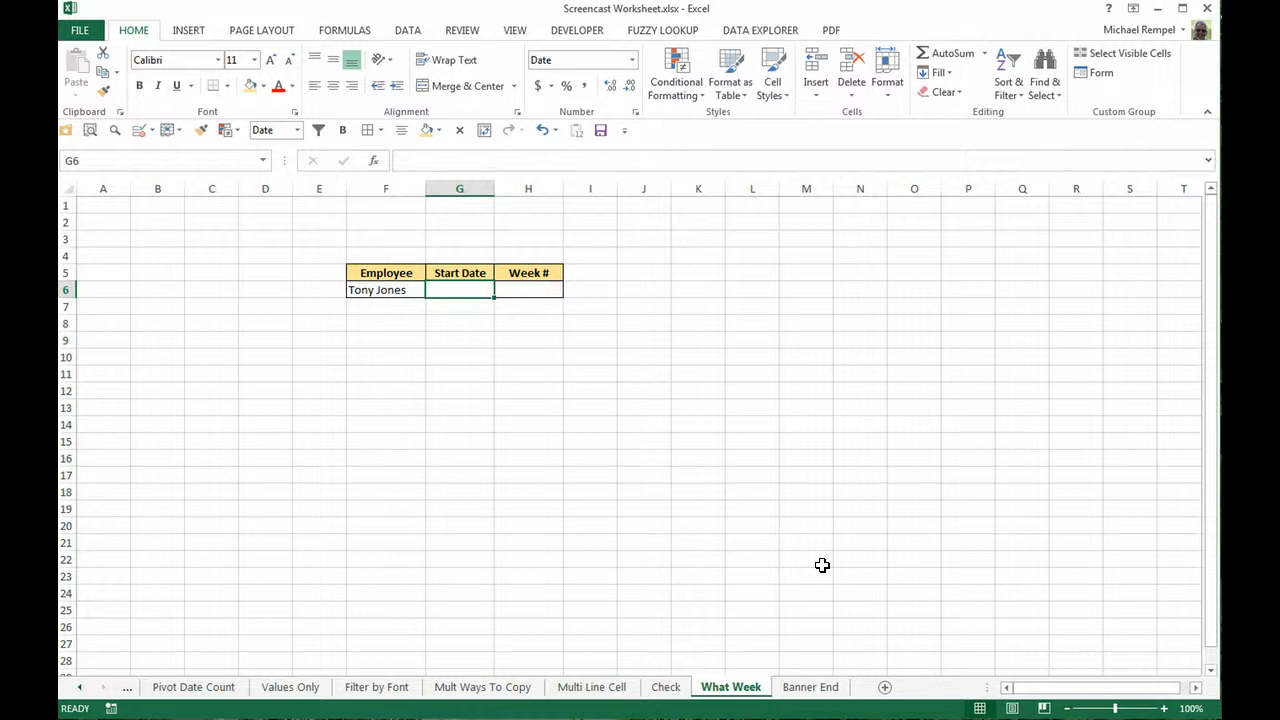
{"action": "type", "text": "3/2/2014"}
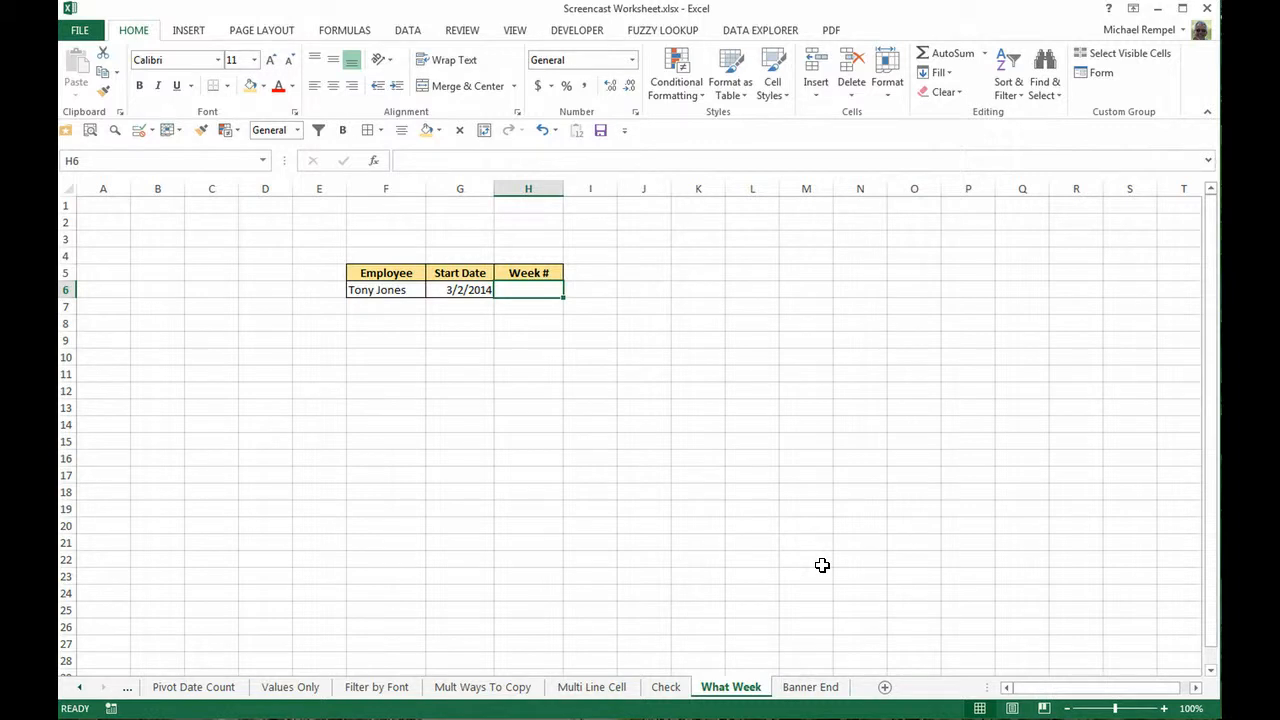
{"action": "type", "text": "=week"}
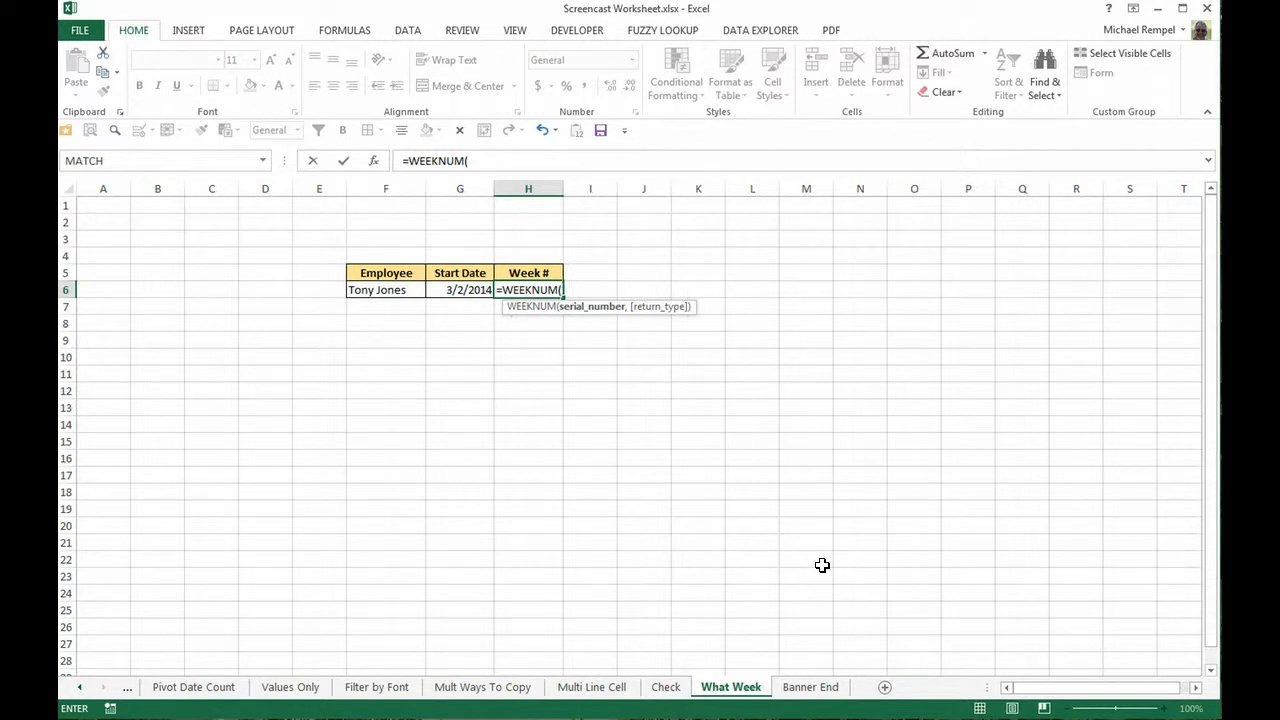
Complete H6 as =WEEKNUM(TODAY(),2)-WEEKNUM(G6,2) and enter it.
{"action": "type", "text": "tod"}
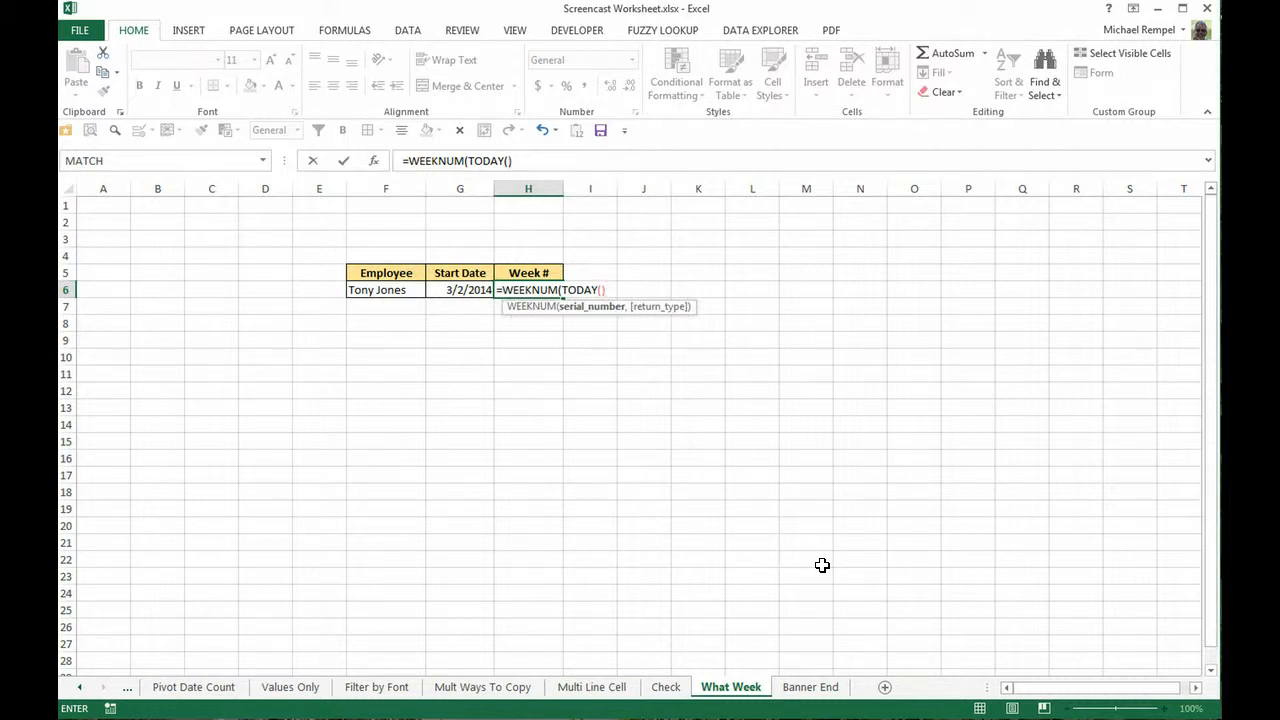
{"action": "type", "text": ","}
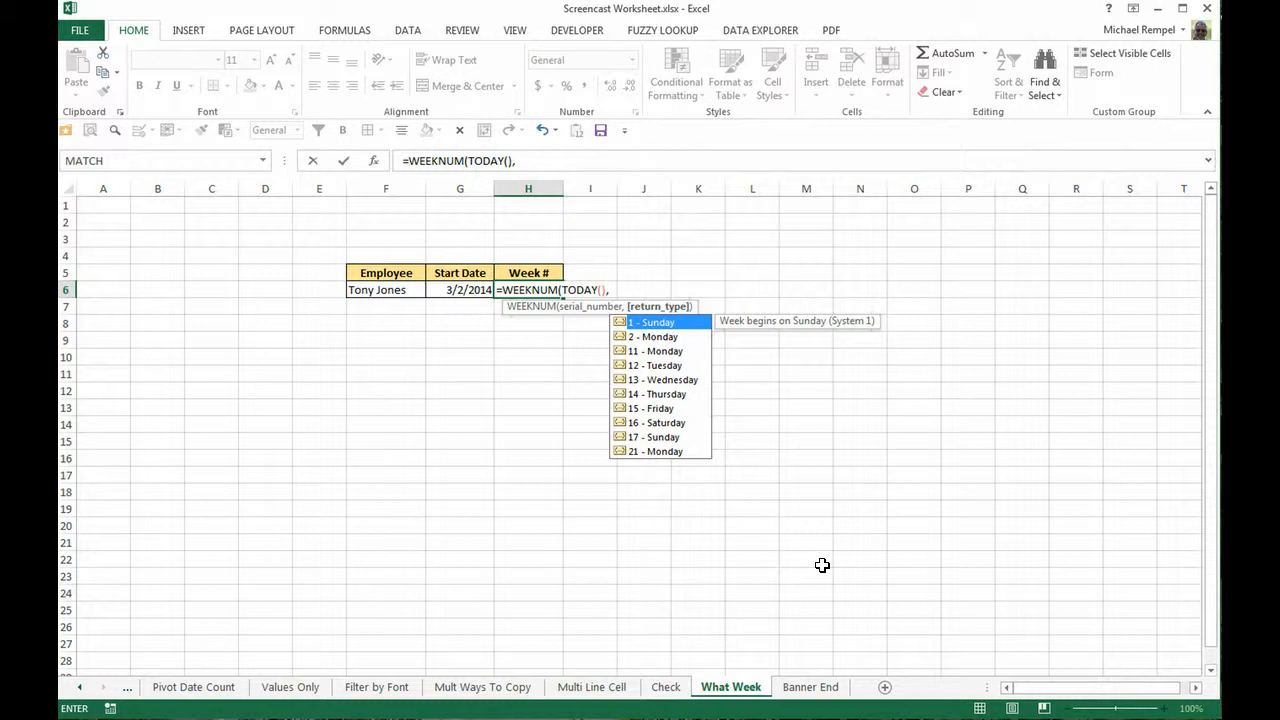
{"action": "type", "text": "2)"}
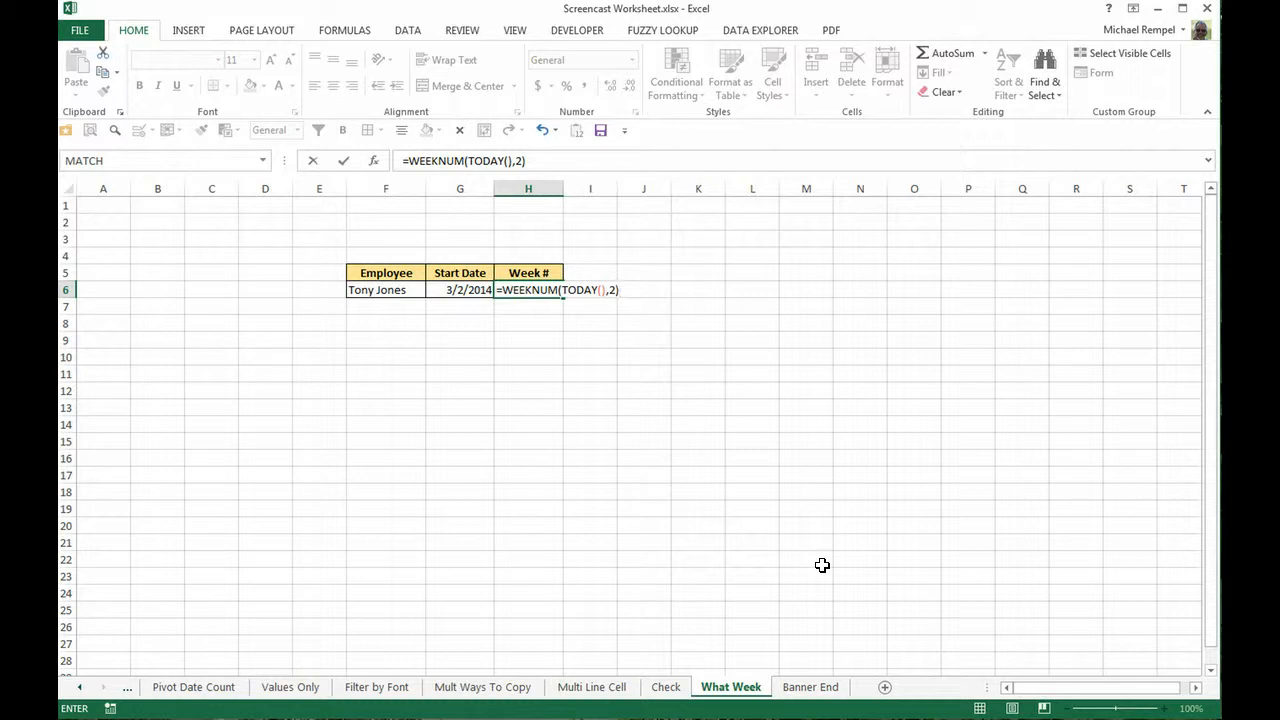
{"action": "type", "text": "-"}
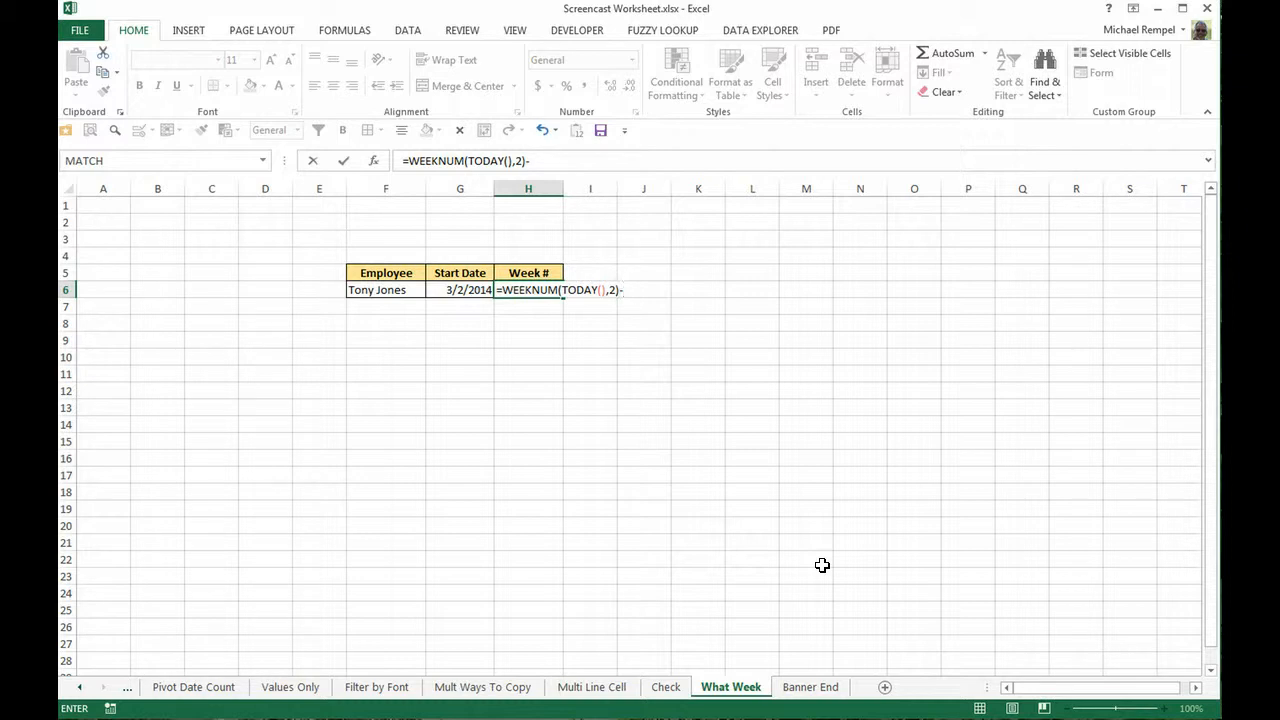
{"action": "type", "text": "week"}
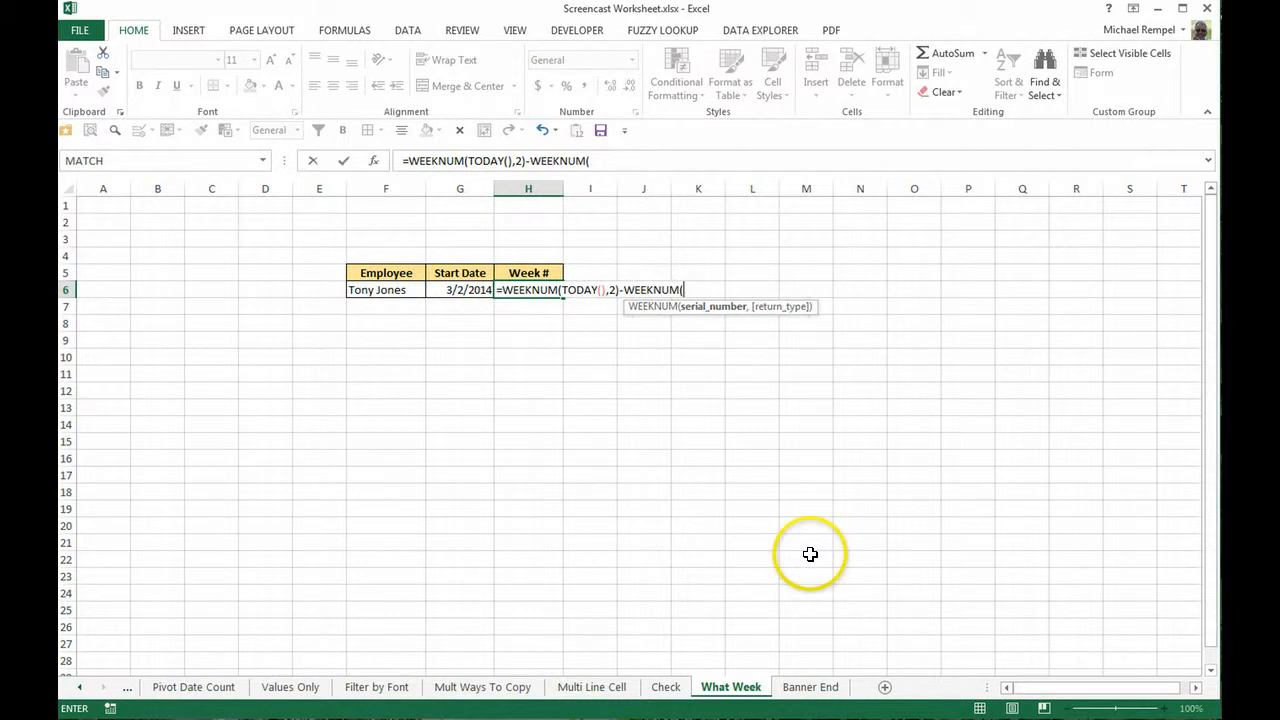
{"action": "left_click", "coordinate": [454, 289]}
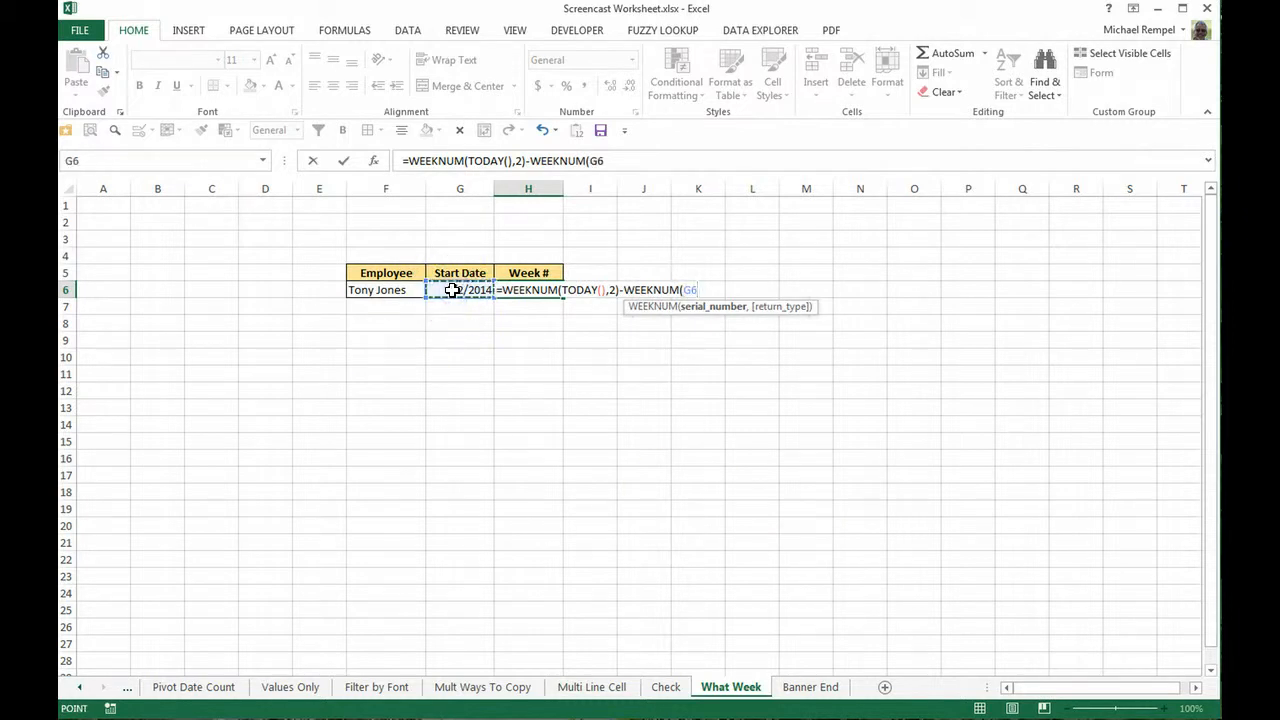
{"action": "type", "text": ",2"}
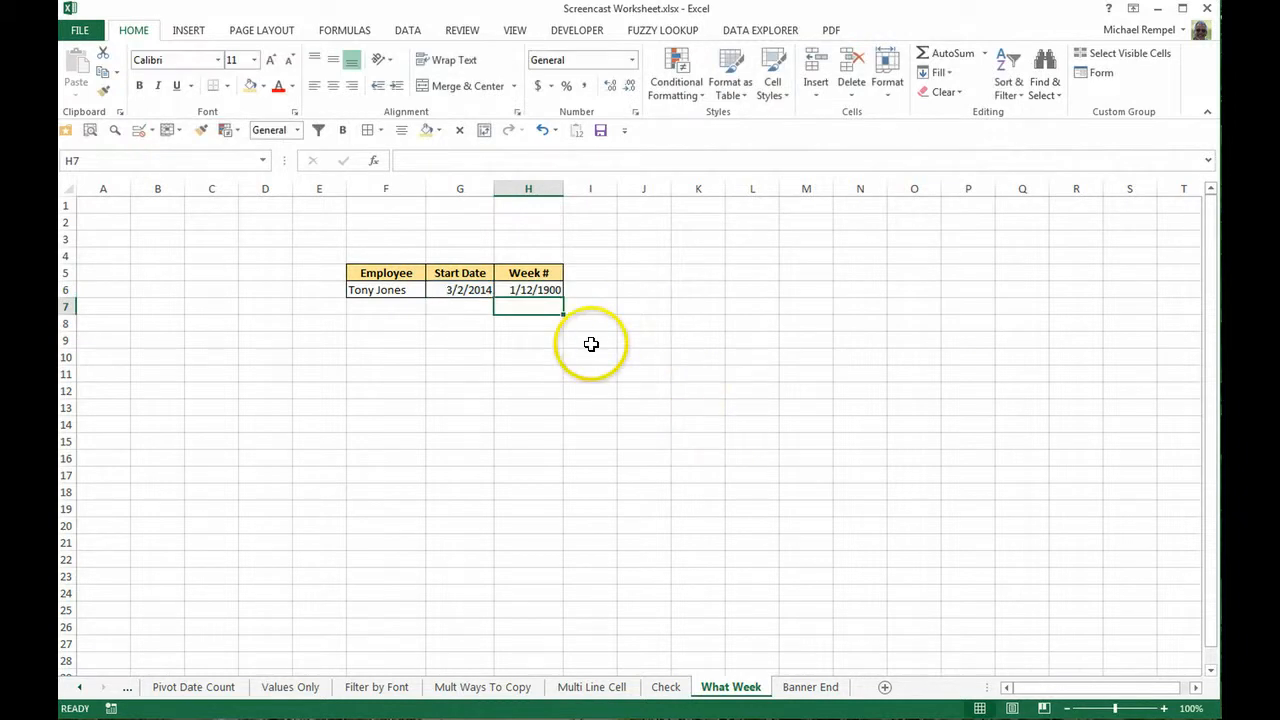
Set the Week # cell's number format to General so it shows 12.
{"action": "left_click", "coordinate": [627, 58]}
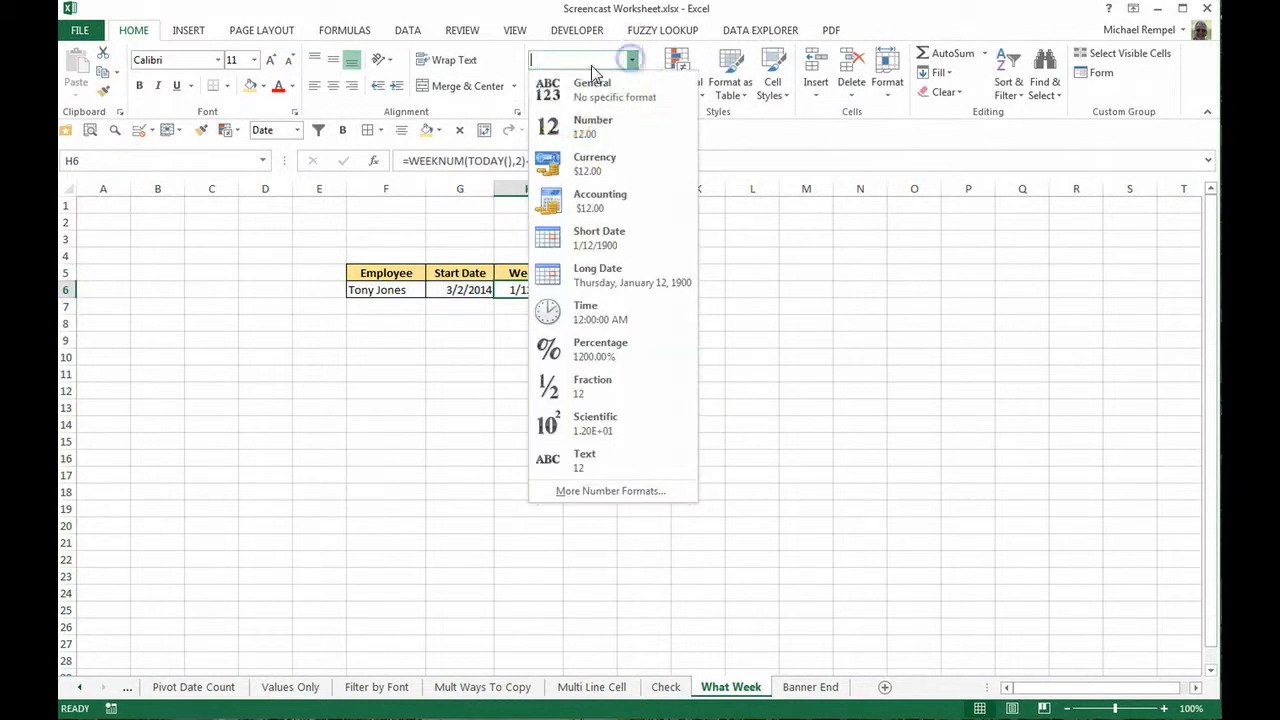
{"action": "mouse_move", "coordinate": [602, 90]}
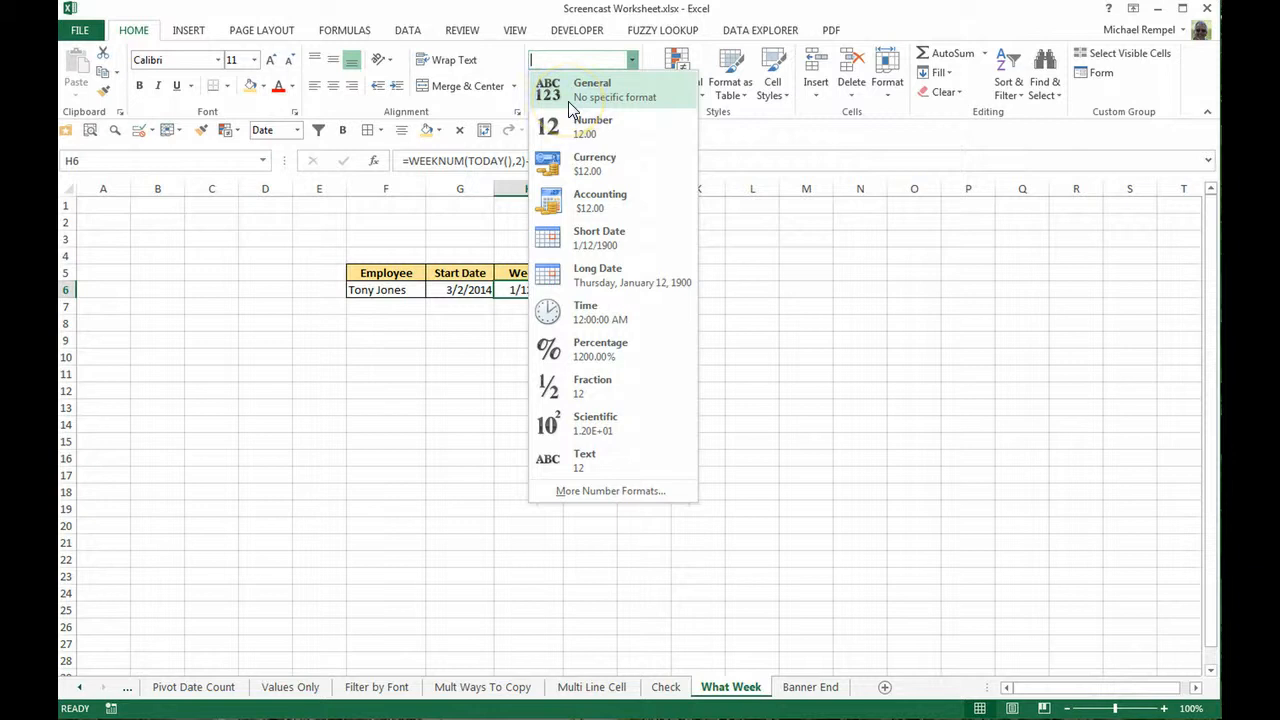
{"action": "mouse_move", "coordinate": [612, 95]}
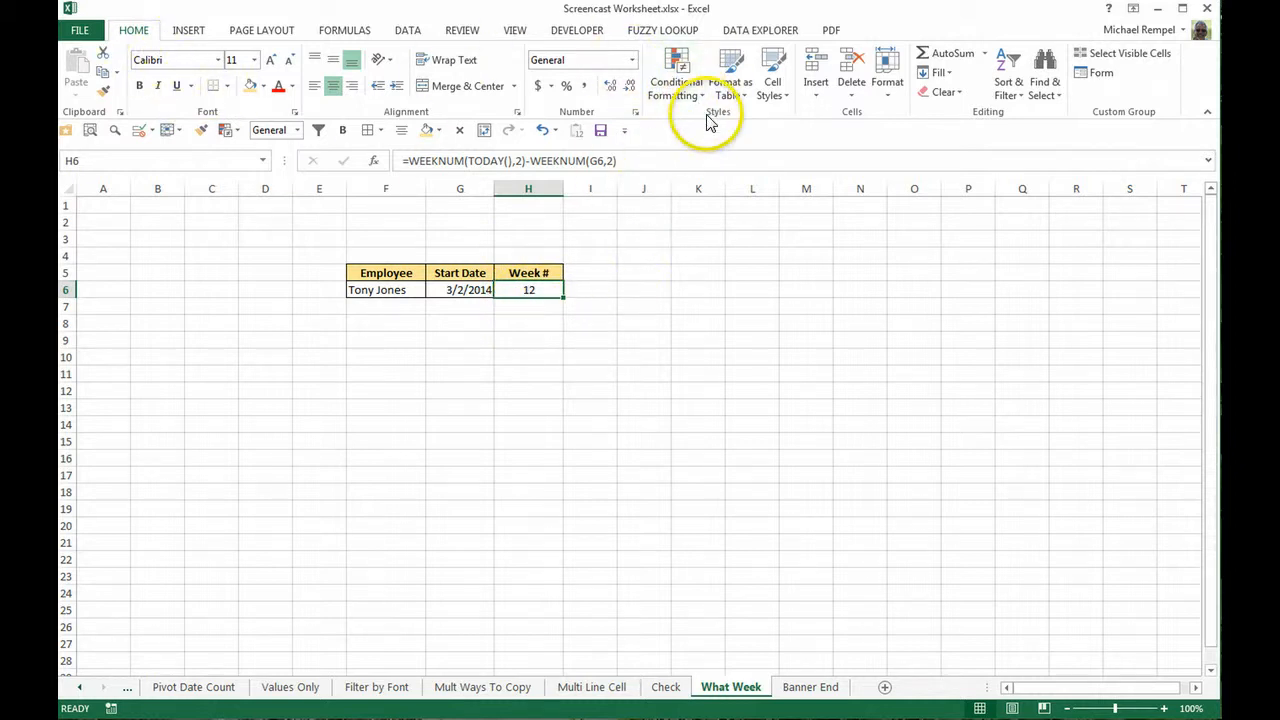
Create a new formula-based conditional formatting rule =H6>14 and open its Format settings.
{"action": "left_click", "coordinate": [675, 75]}
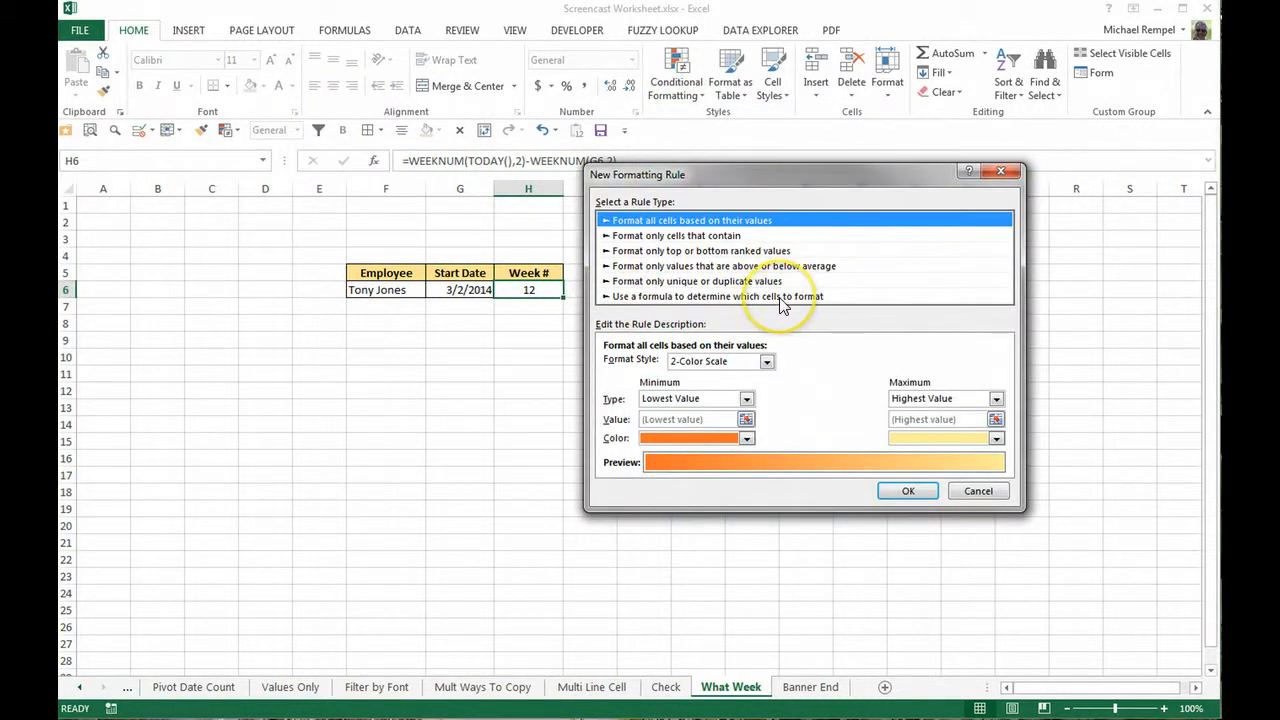
{"action": "left_click", "coordinate": [748, 296]}
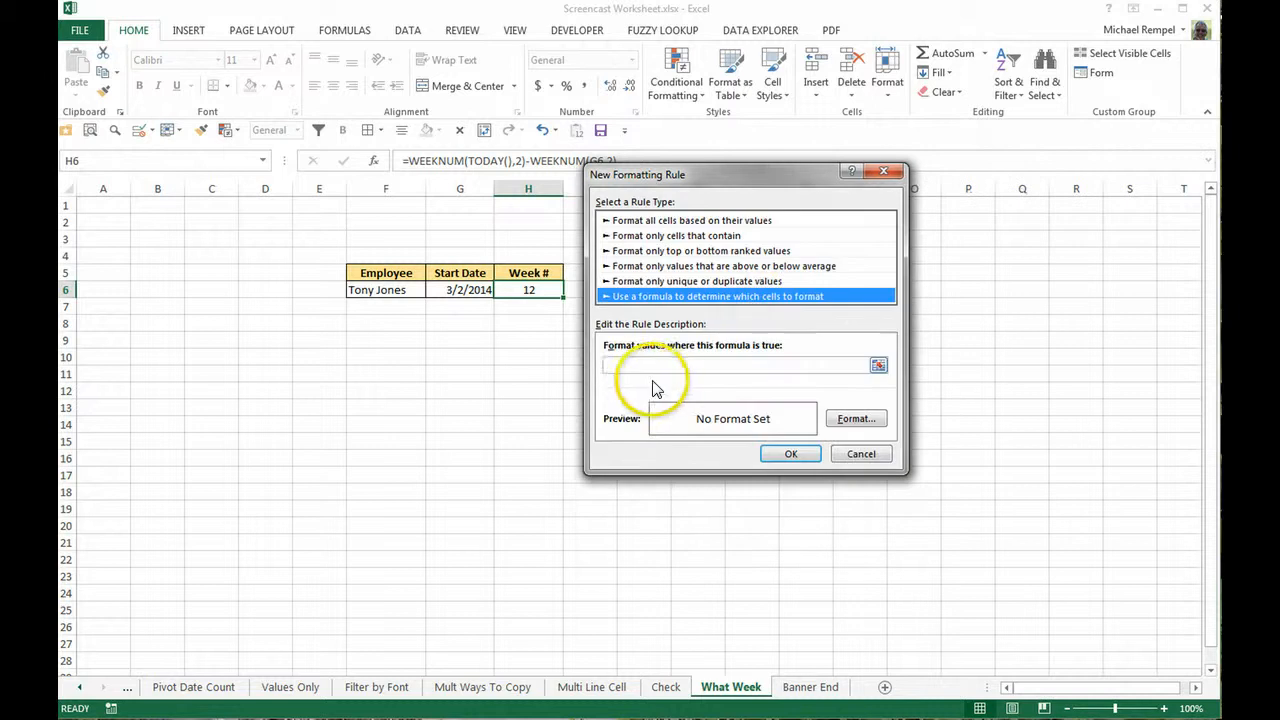
{"action": "left_click", "coordinate": [730, 365]}
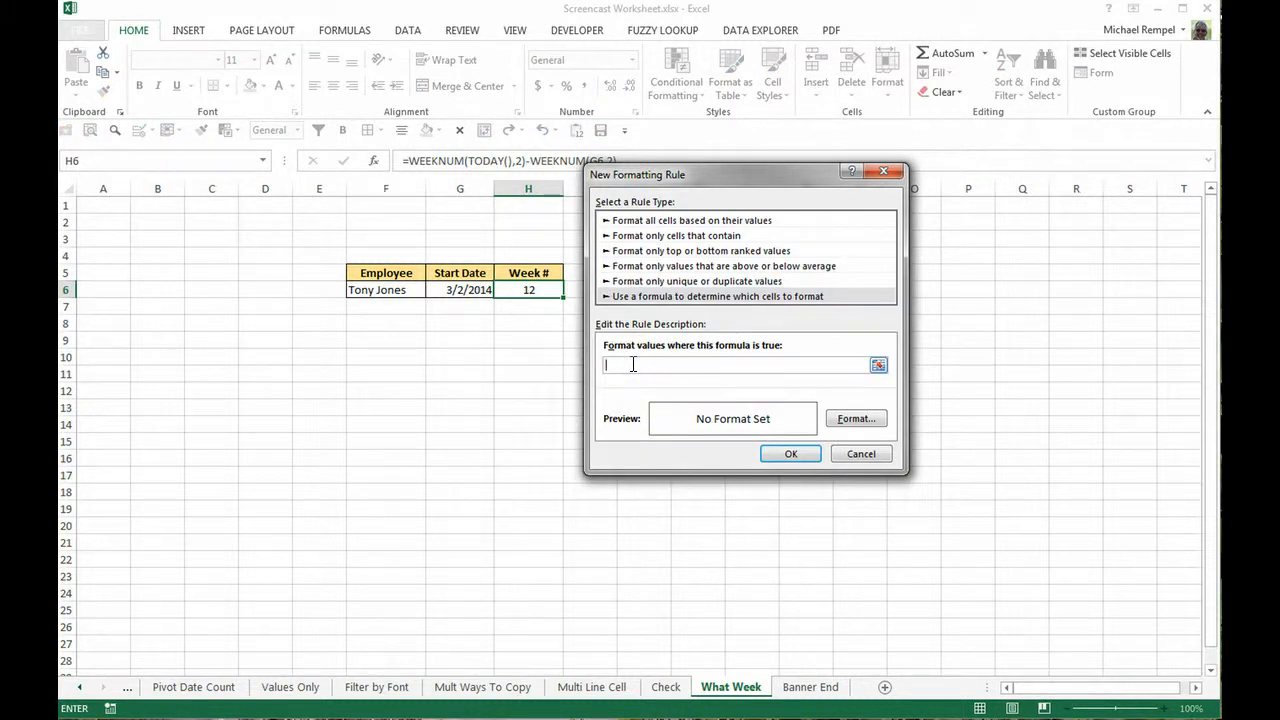
{"action": "type", "text": "=H6"}
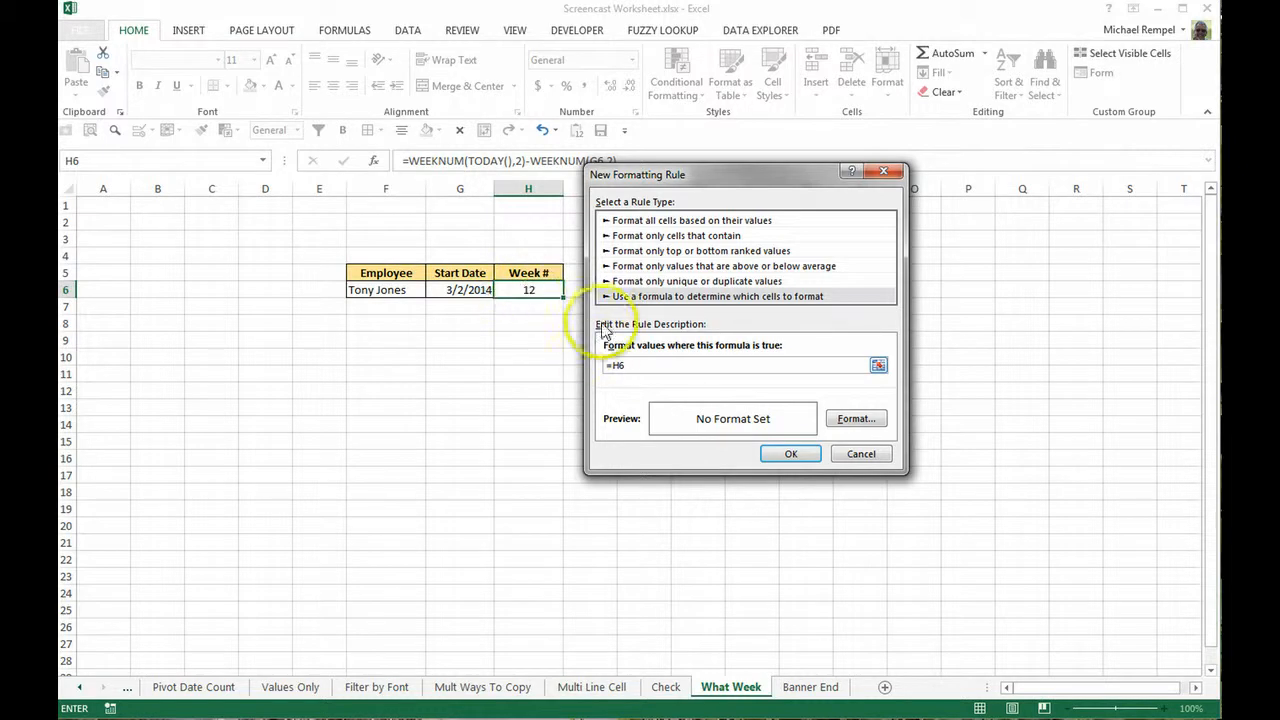
{"action": "type", "text": ">"}
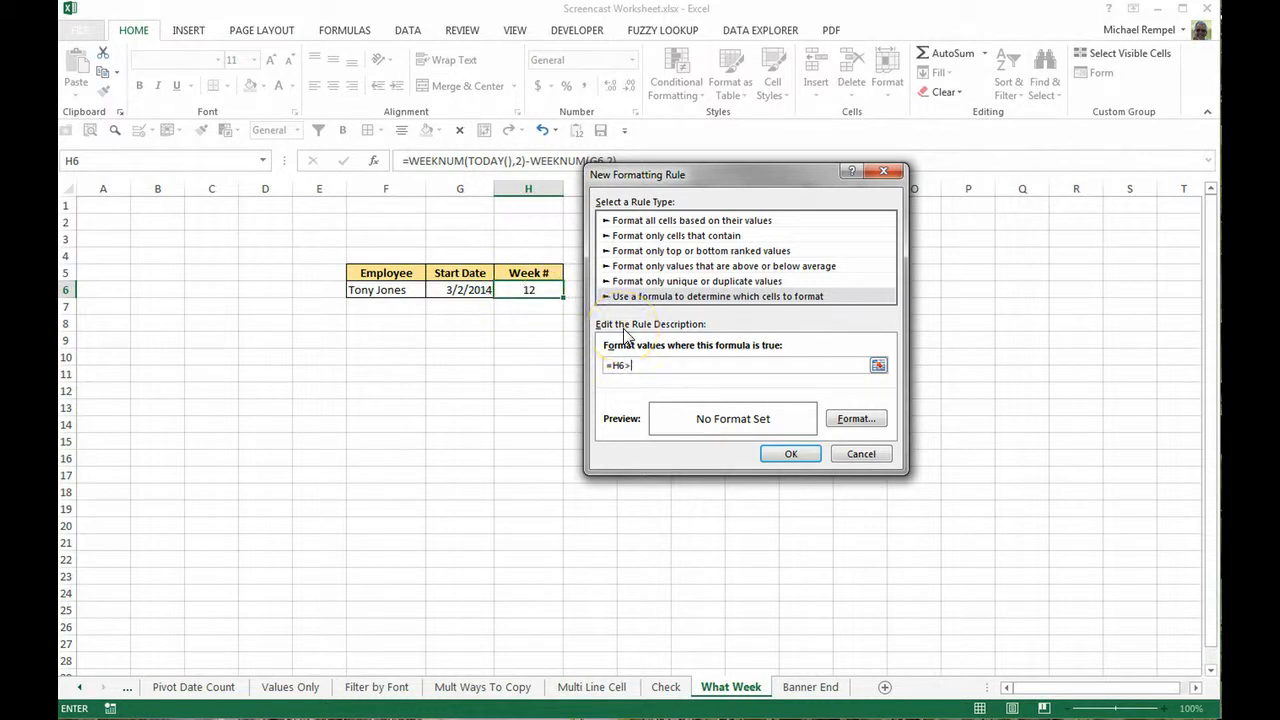
{"action": "type", "text": "14"}
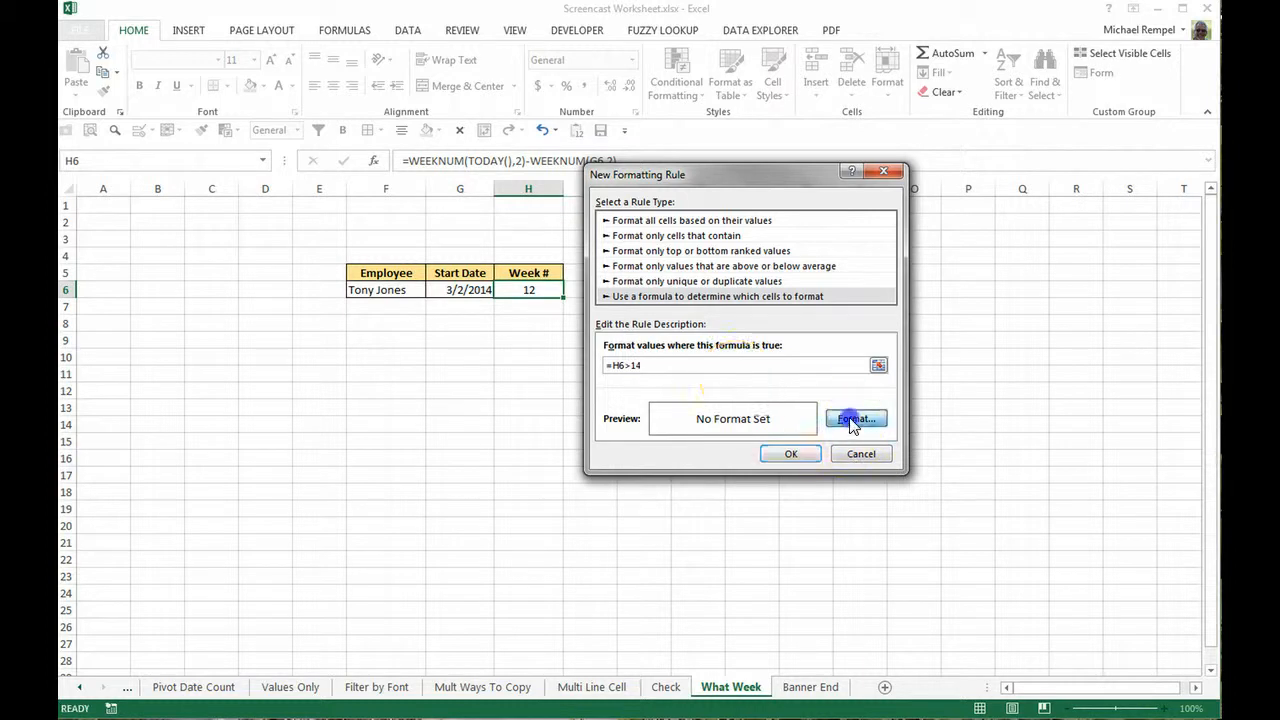
{"action": "left_click", "coordinate": [855, 418]}
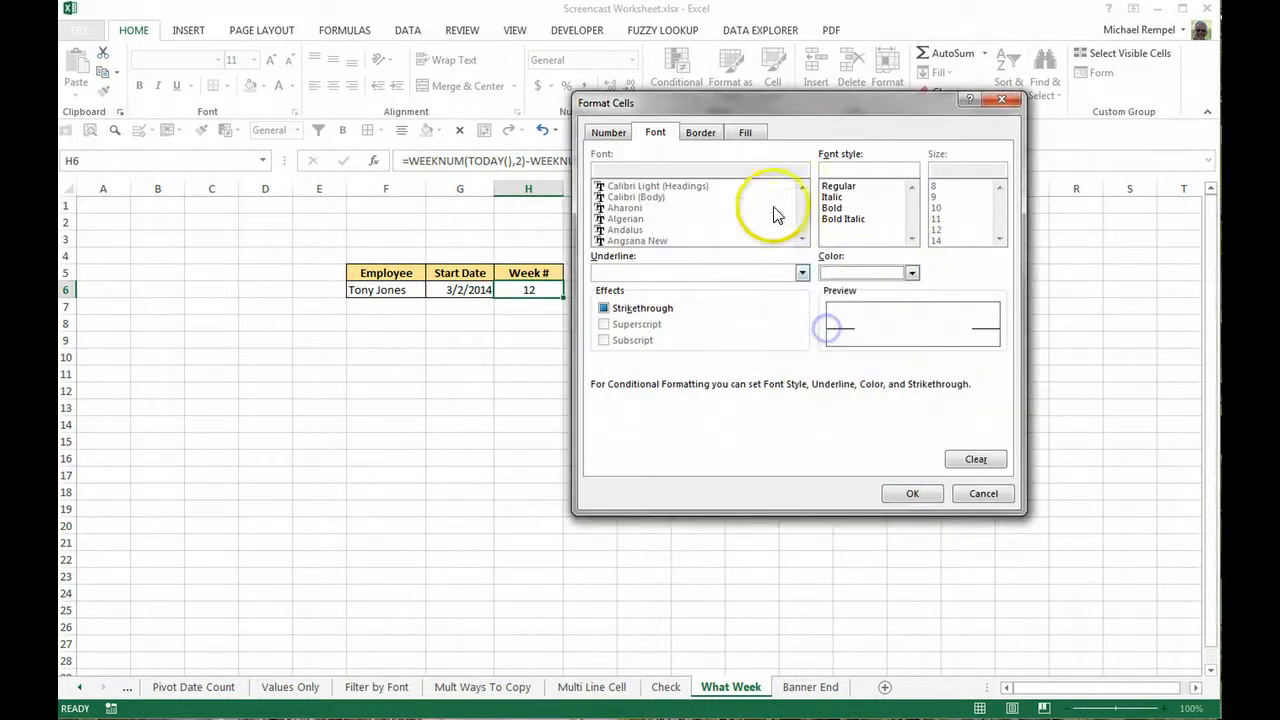
Apply a red fill to the rule, confirm both dialogs, and select G6.
{"action": "left_click", "coordinate": [746, 131]}
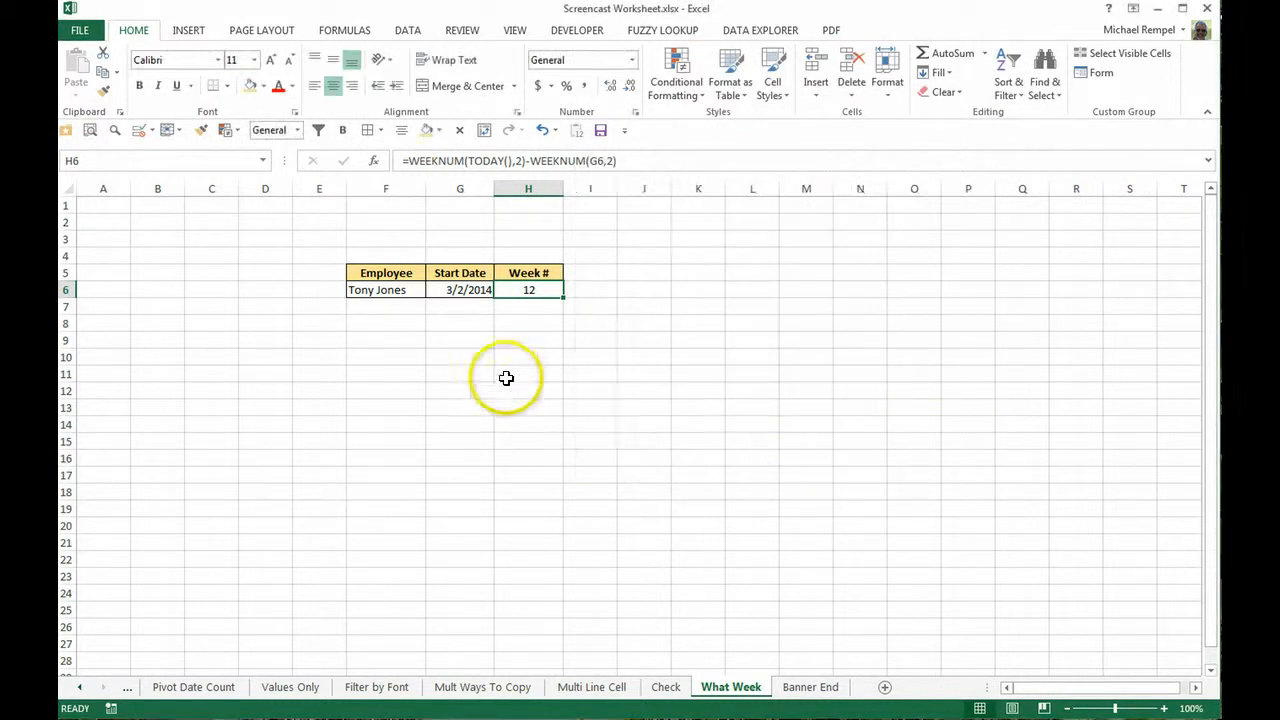
{"action": "mouse_move", "coordinate": [539, 339]}
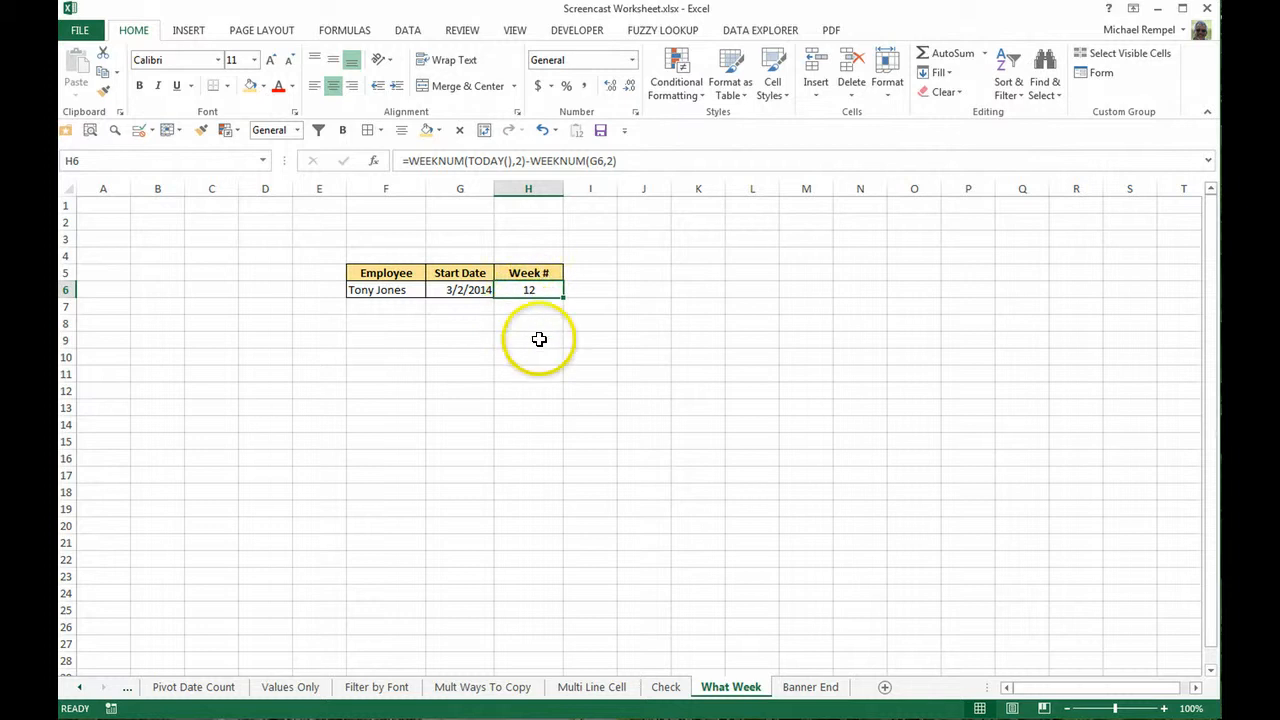
{"action": "mouse_move", "coordinate": [589, 395]}
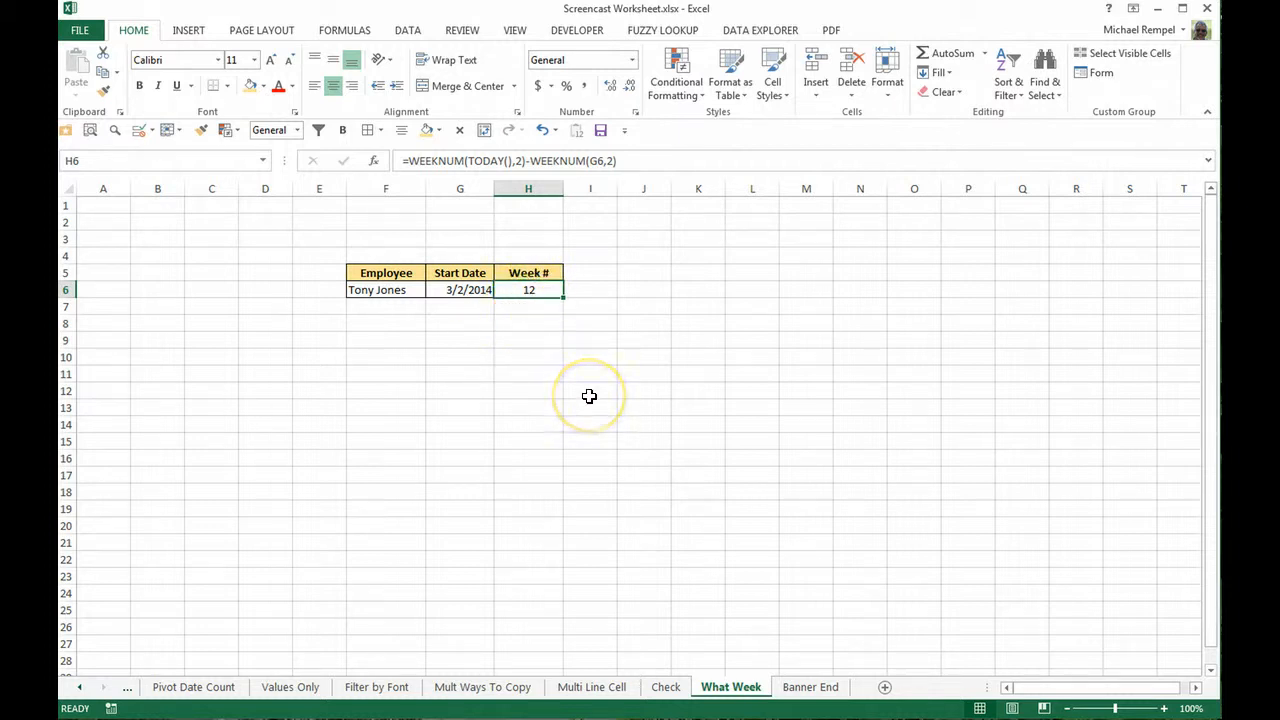
{"action": "mouse_move", "coordinate": [579, 402]}
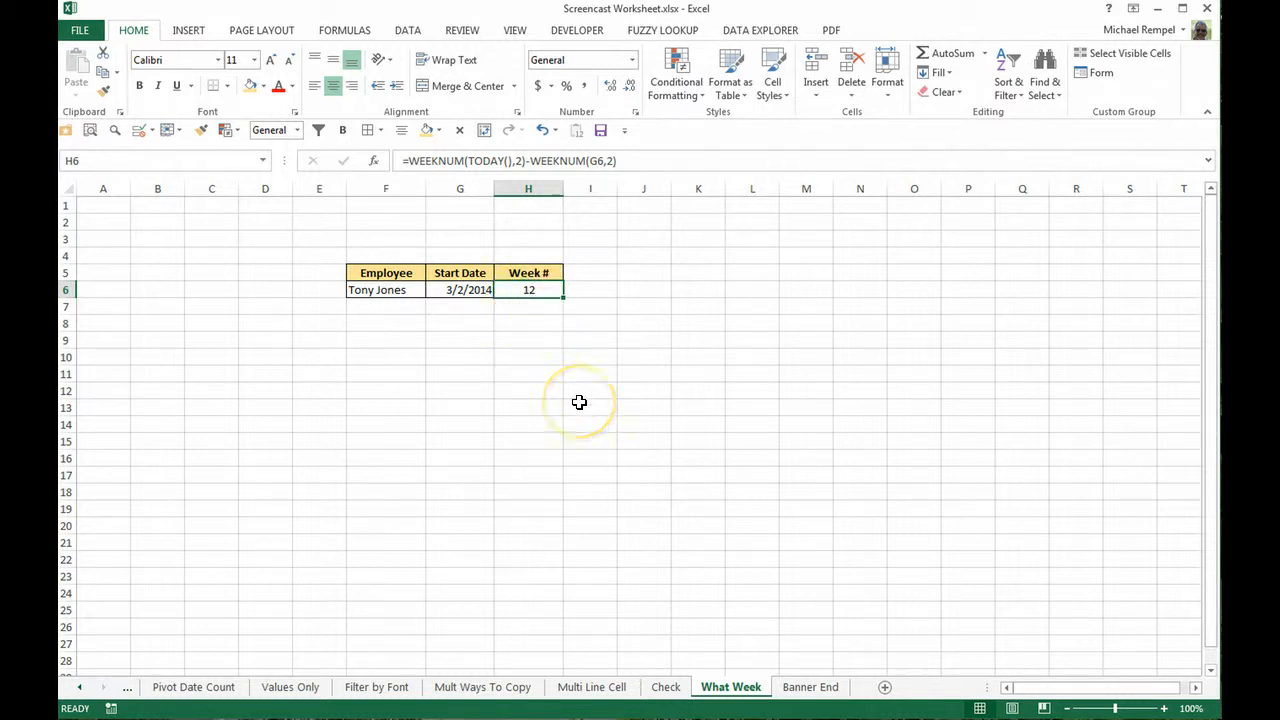
{"action": "mouse_move", "coordinate": [344, 311]}
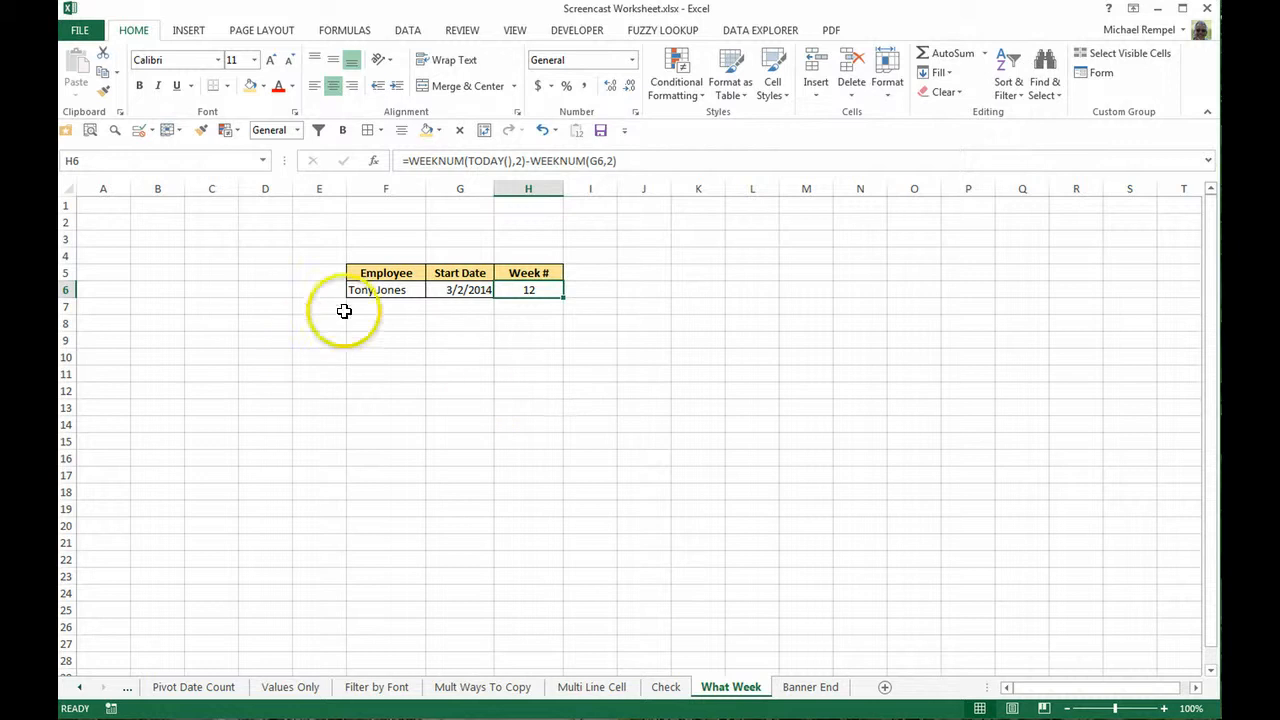
{"action": "left_click", "coordinate": [459, 289]}
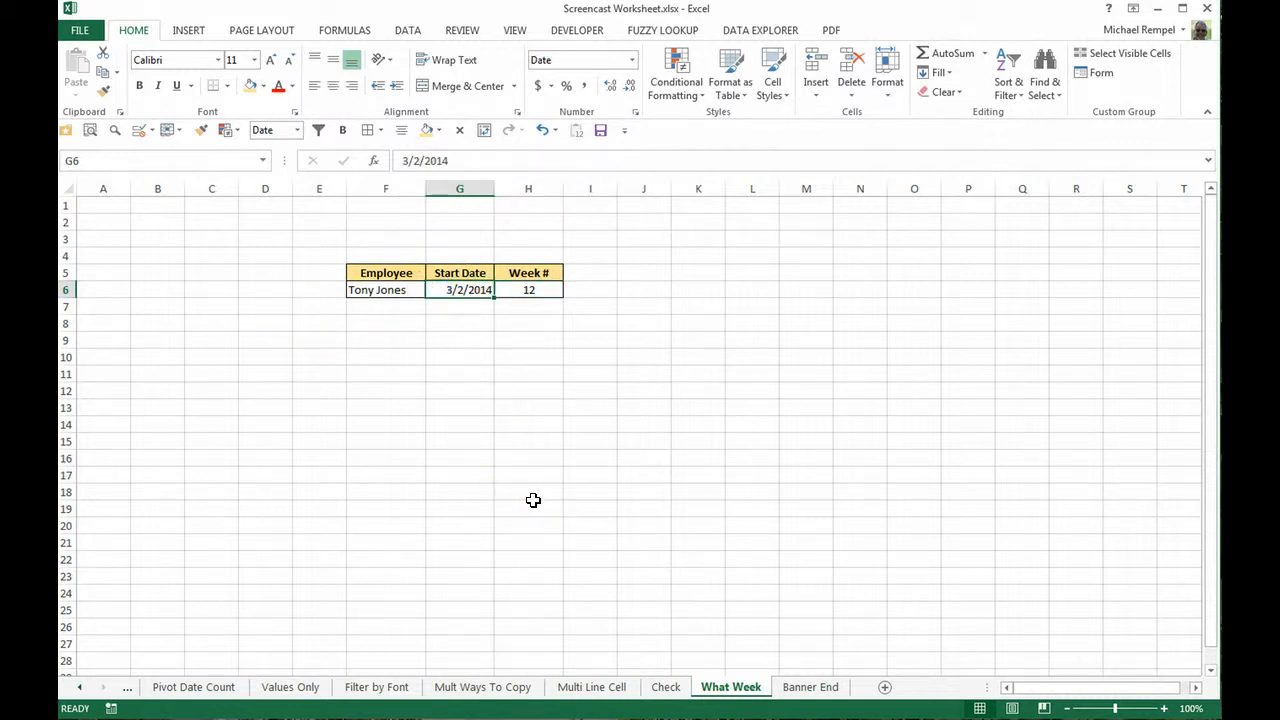
Change the start date to 1/12/2014 so Week # shows 19 in red.
{"action": "type", "text": "1/12/14"}
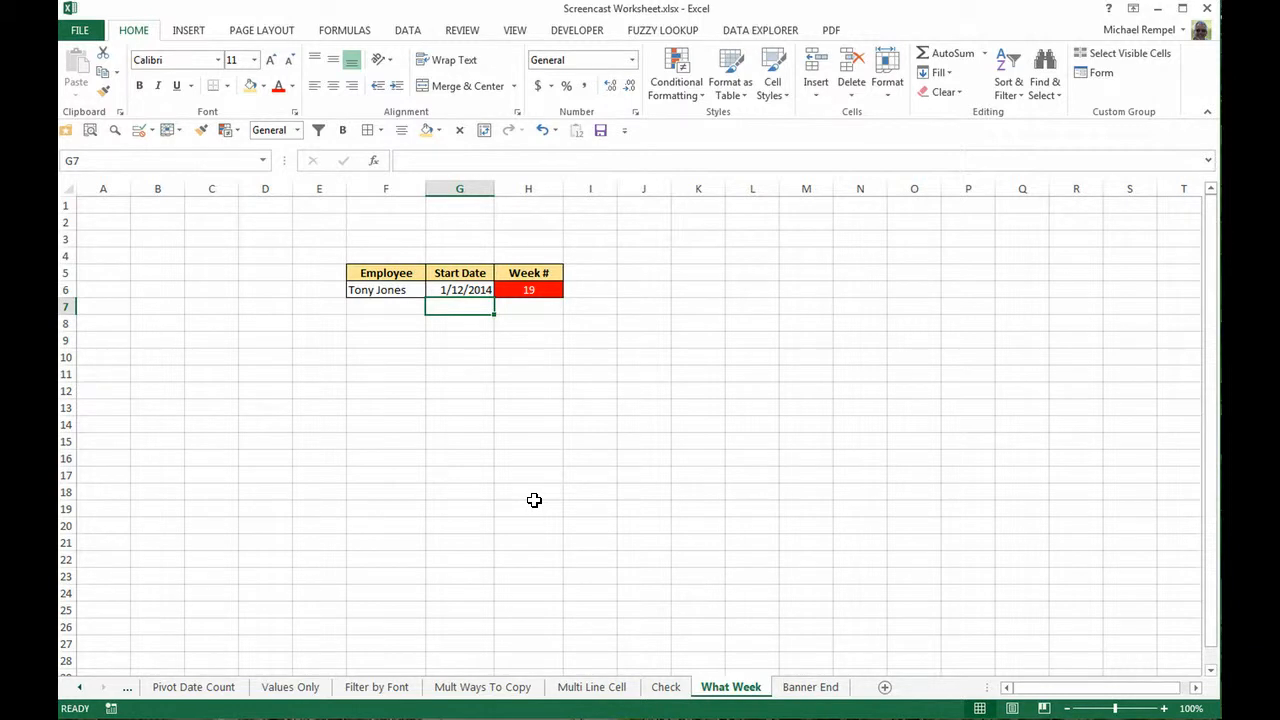
Switch to the Banner End sheet.
{"action": "left_click", "coordinate": [810, 687]}
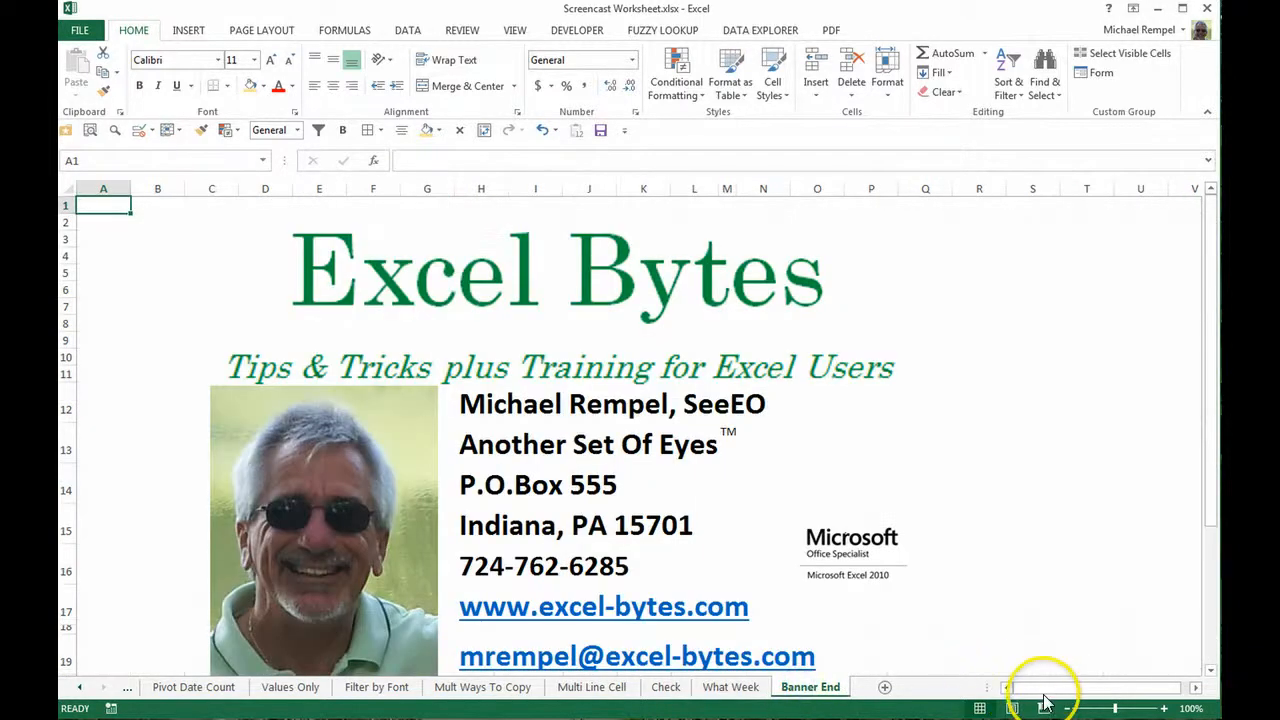